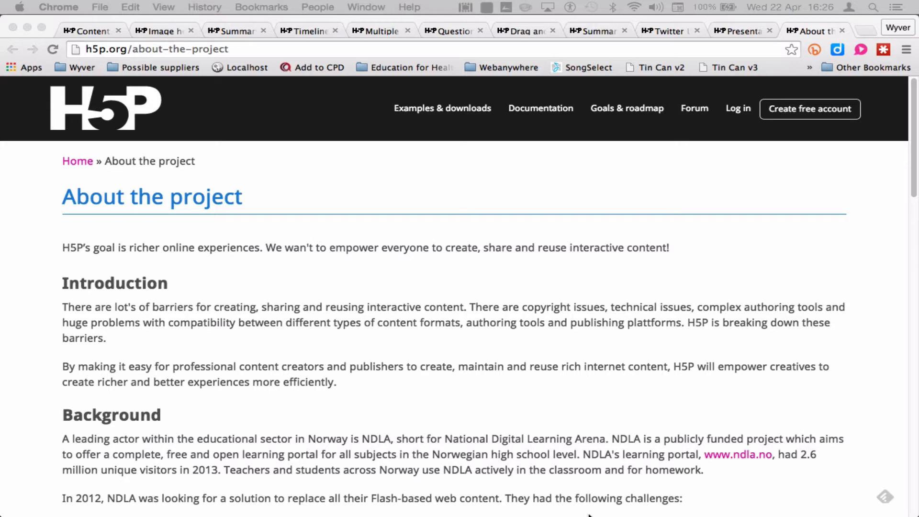
mouse_move(562, 480)
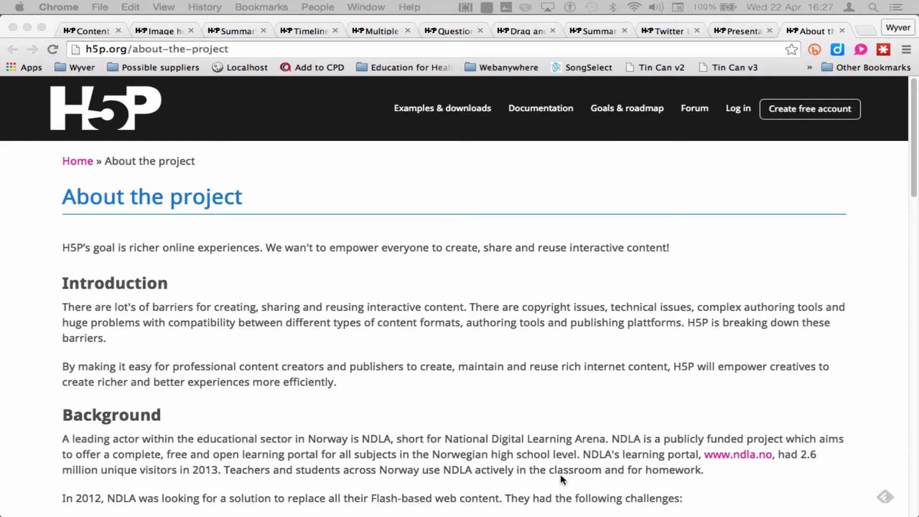
- Browse the Content Types grid from appear.in down to Twitter User Feed and back up
left_click(88, 30)
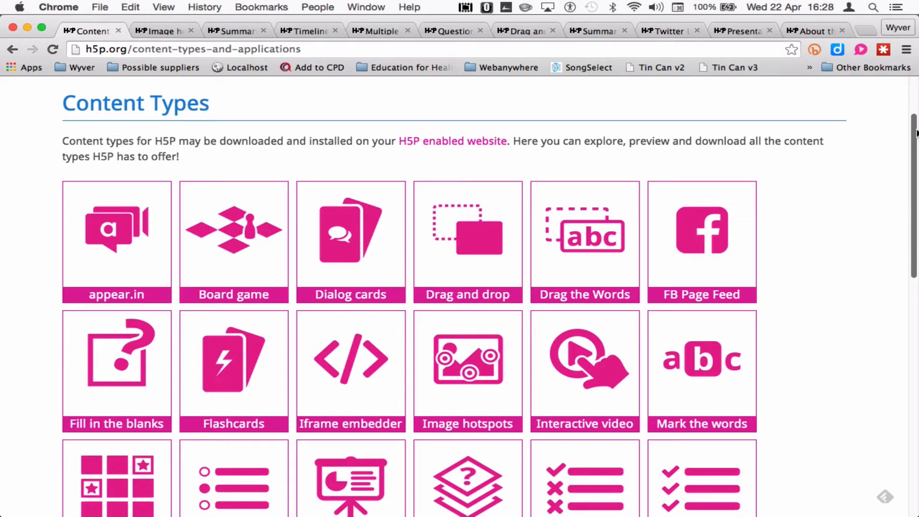
scroll("down", 3)
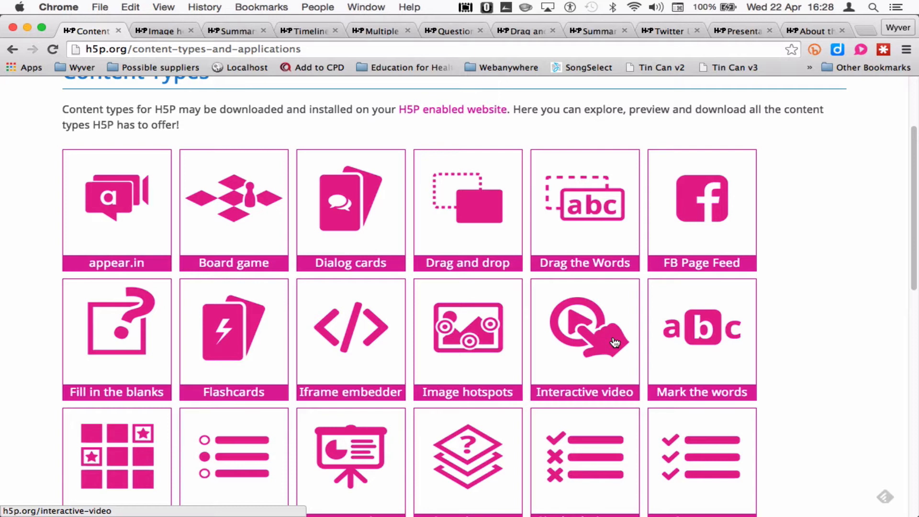
mouse_move(913, 251)
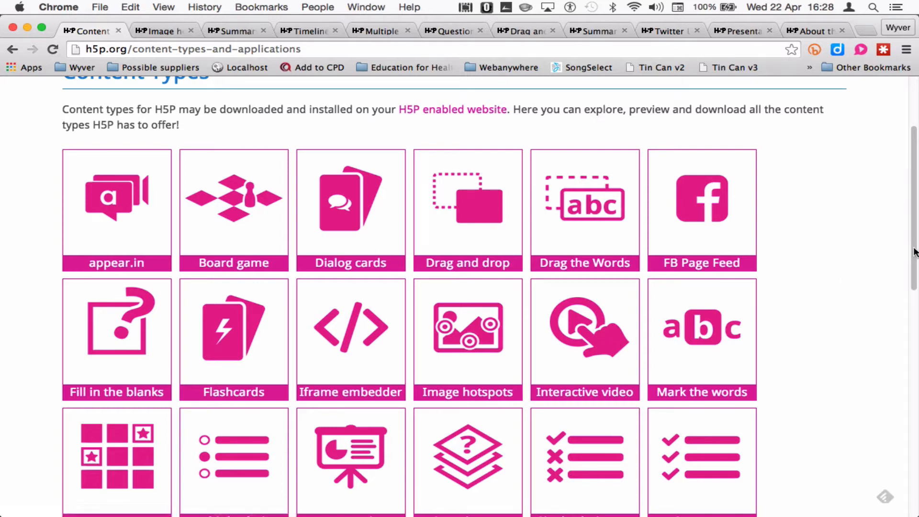
scroll("down", 3)
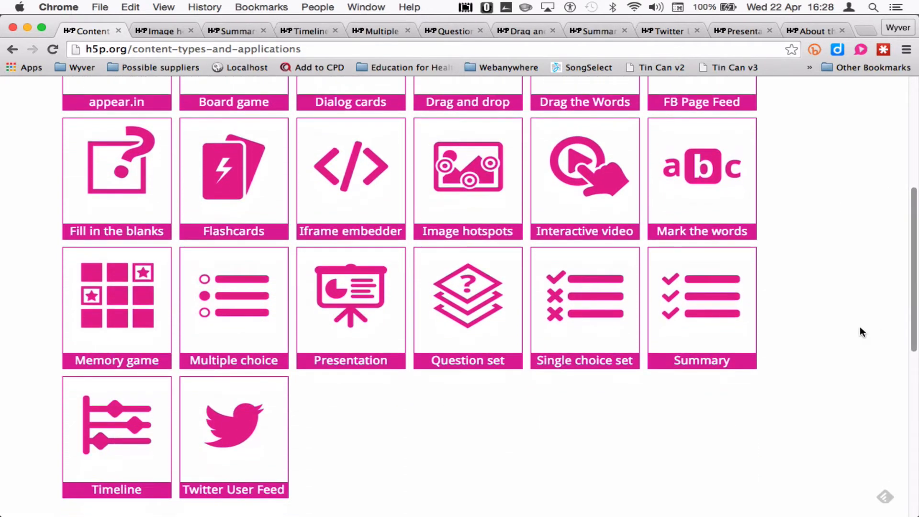
mouse_move(148, 444)
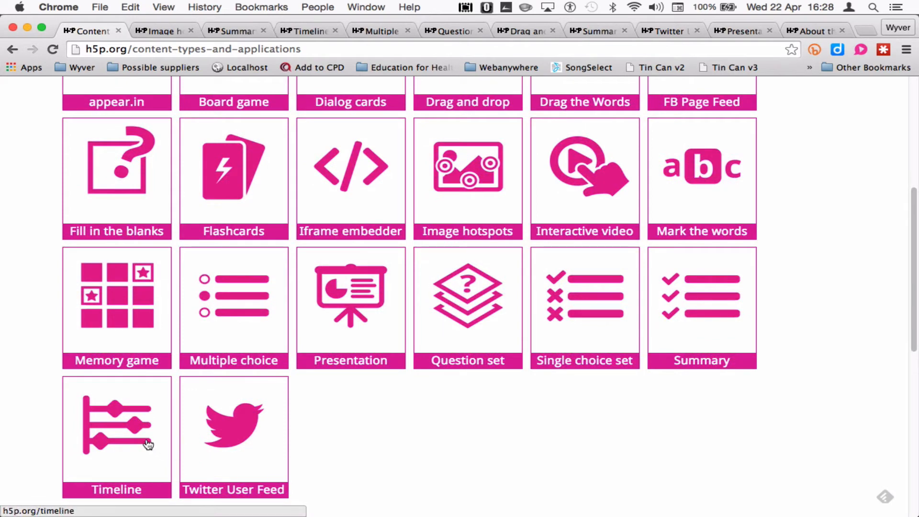
mouse_move(234, 445)
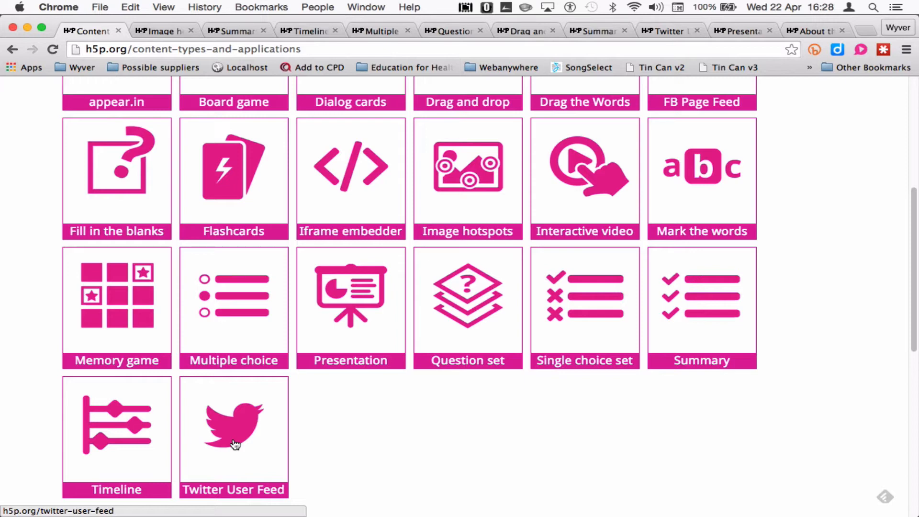
mouse_move(304, 414)
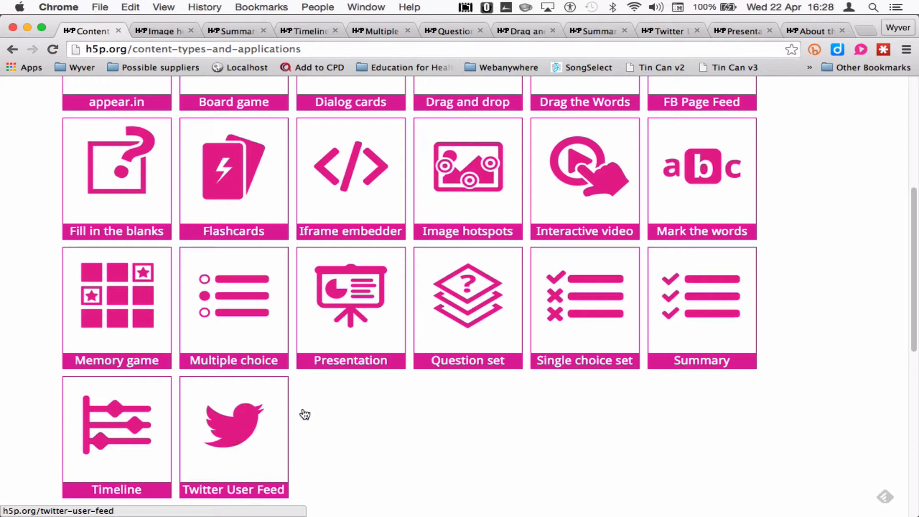
scroll("up", 3)
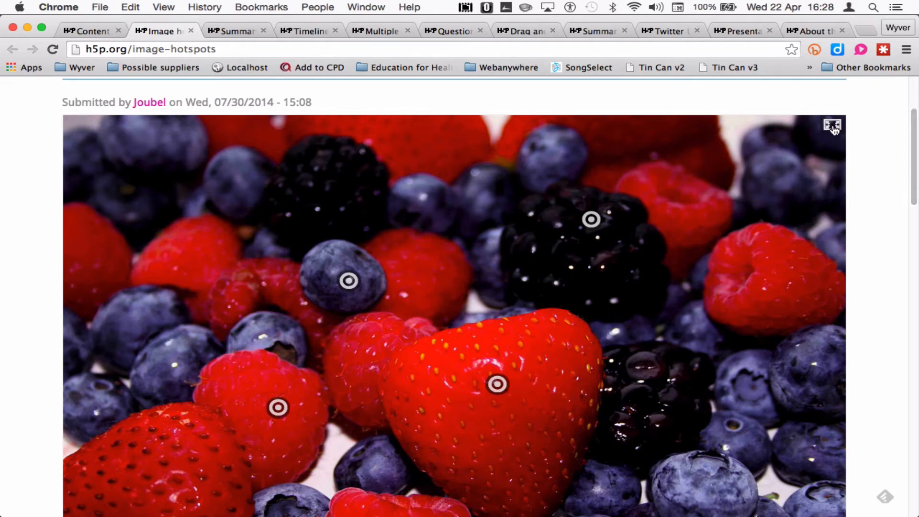
mouse_move(832, 125)
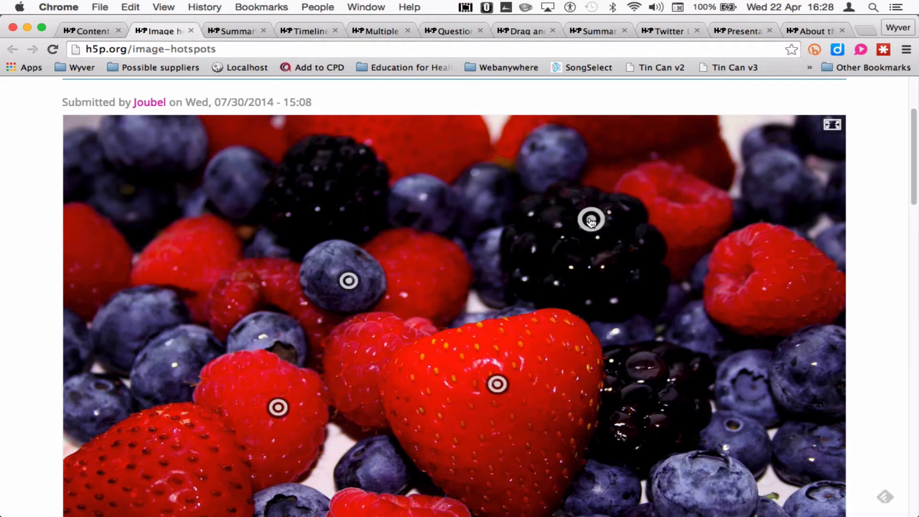
- View the blackberry hotspot note, scroll to the Download/Embed bar, then move to the Timeline example
left_click(591, 218)
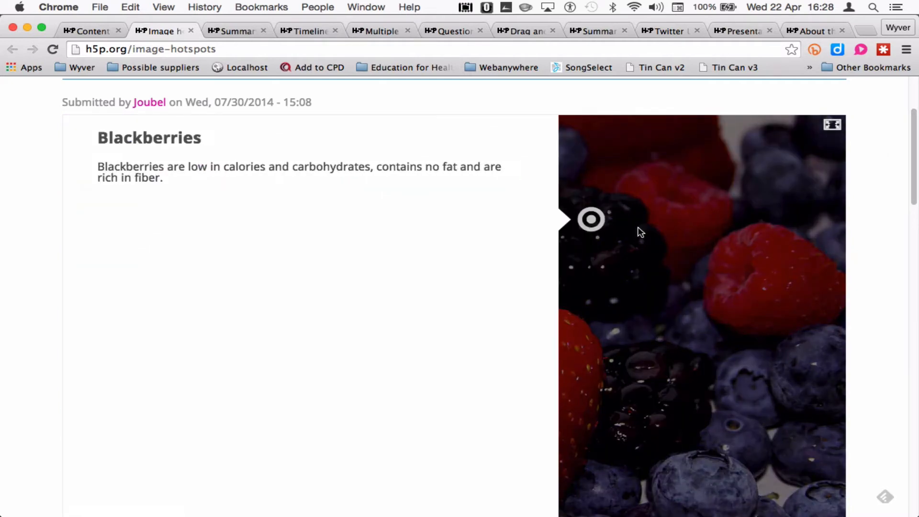
mouse_move(507, 230)
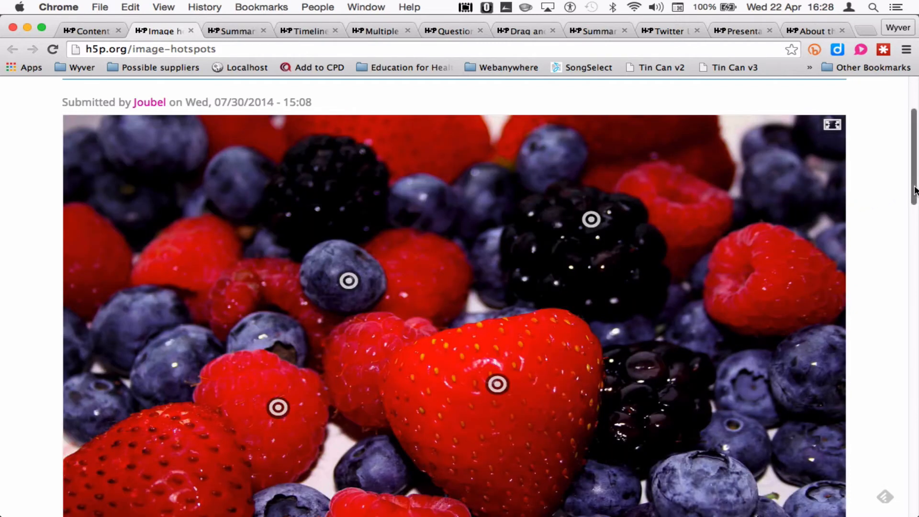
scroll("down", 3)
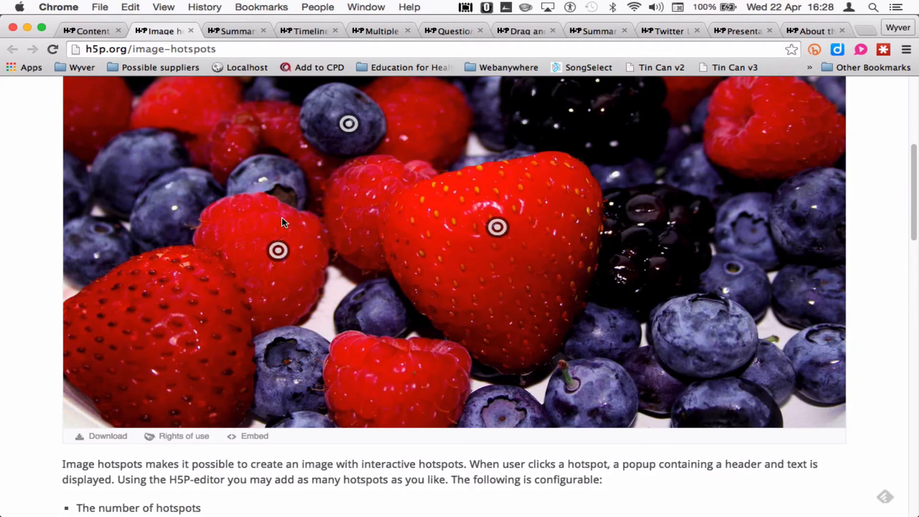
mouse_move(187, 358)
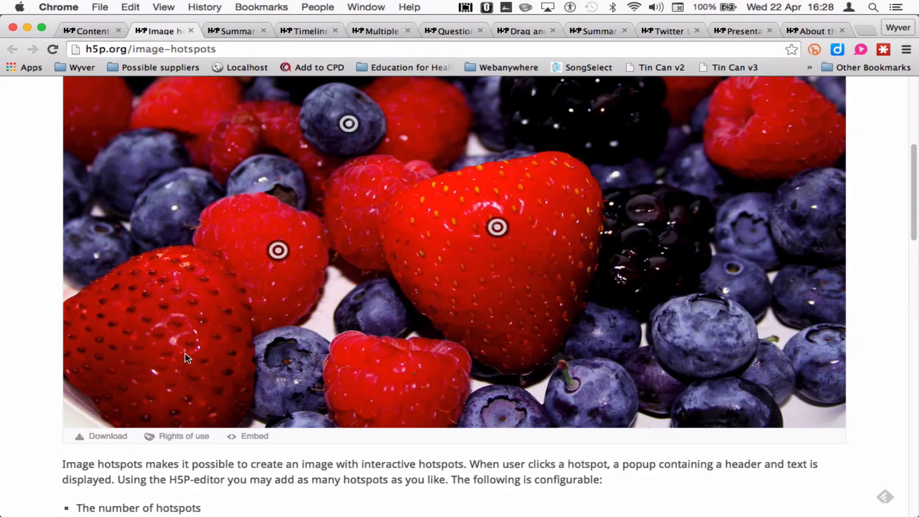
mouse_move(108, 436)
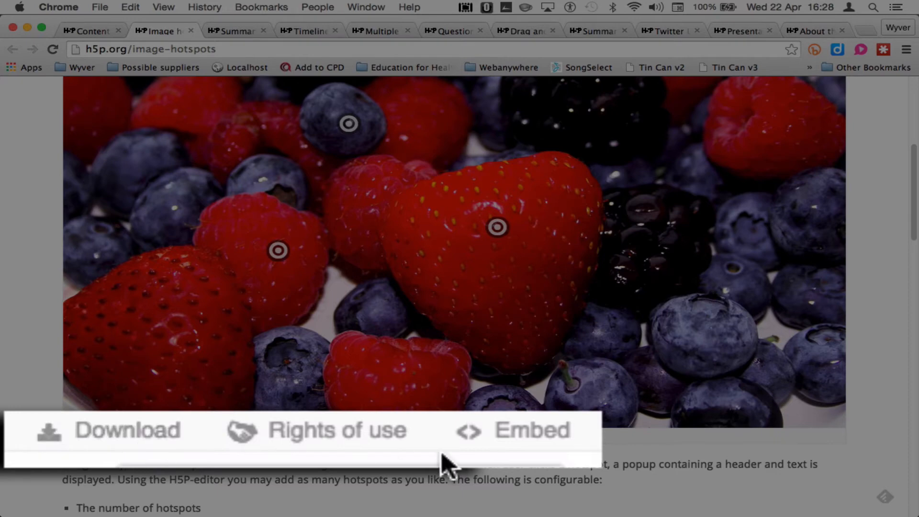
mouse_move(550, 445)
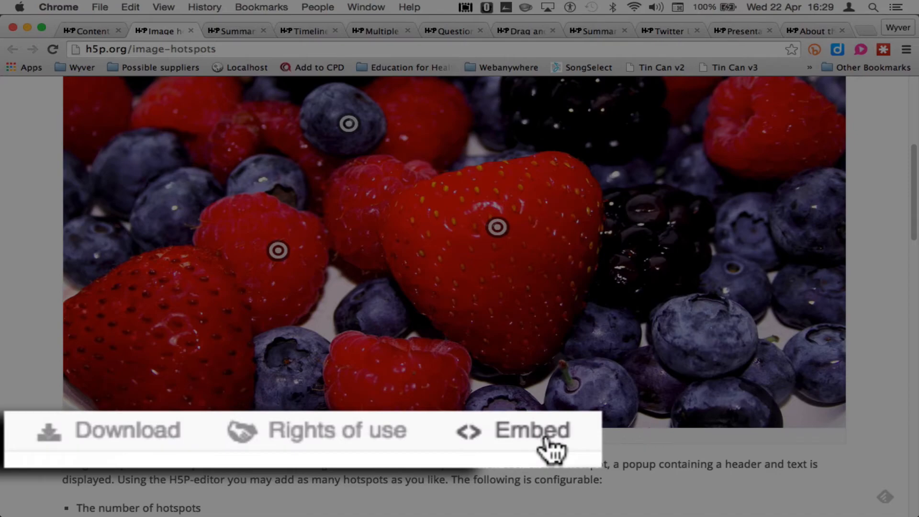
left_click(305, 31)
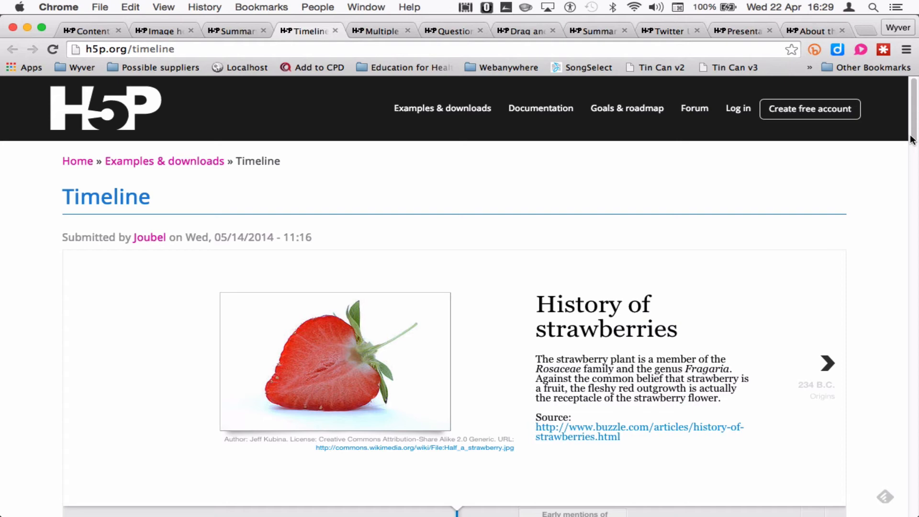
- Step the strawberry timeline through Origins and Early mentions to New varieties in North America
scroll("down", 3)
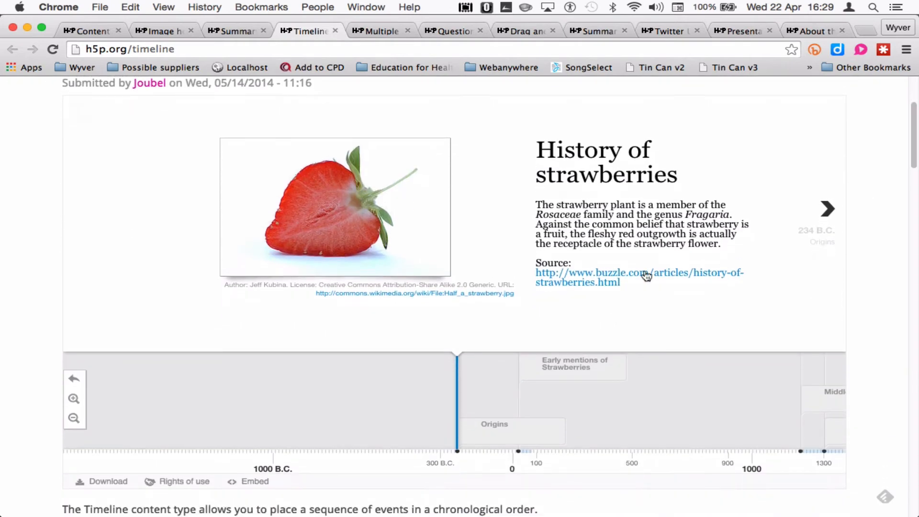
left_click(828, 209)
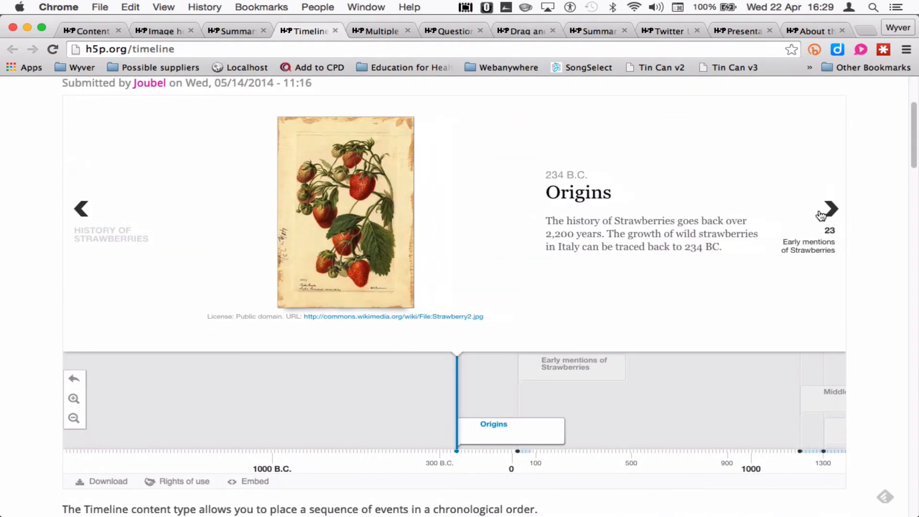
left_click(830, 208)
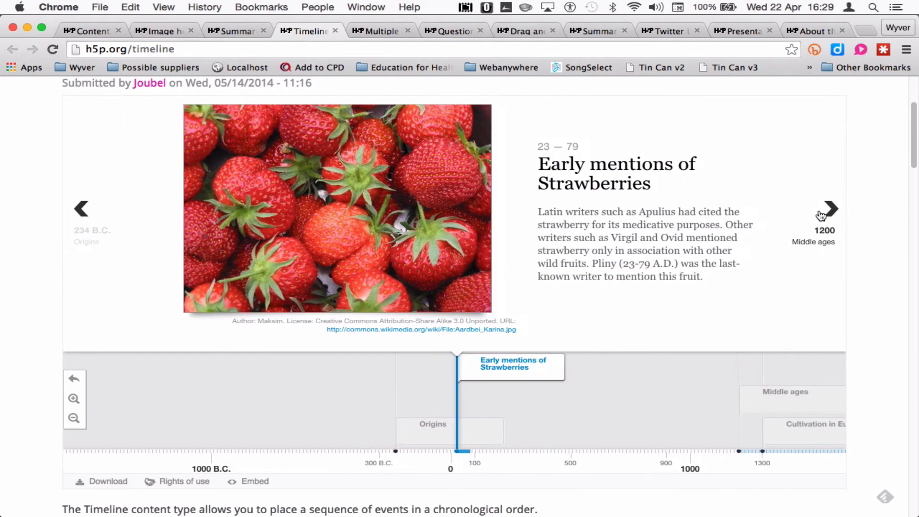
mouse_move(549, 378)
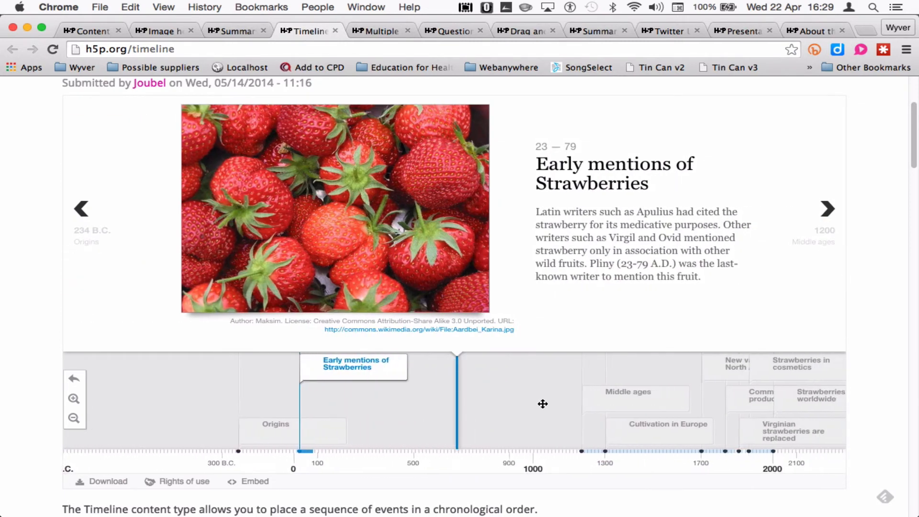
left_click(827, 208)
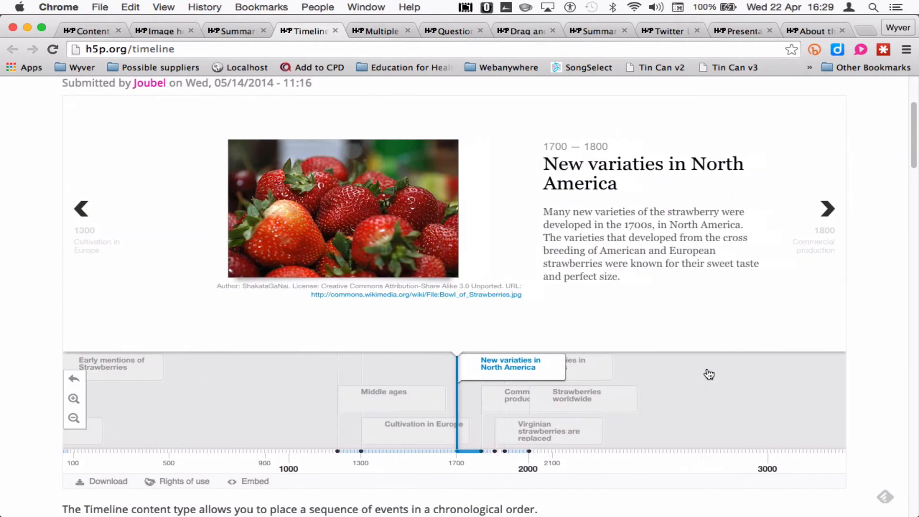
- Visit the Multiple choice example, then the Question set example
left_click(378, 31)
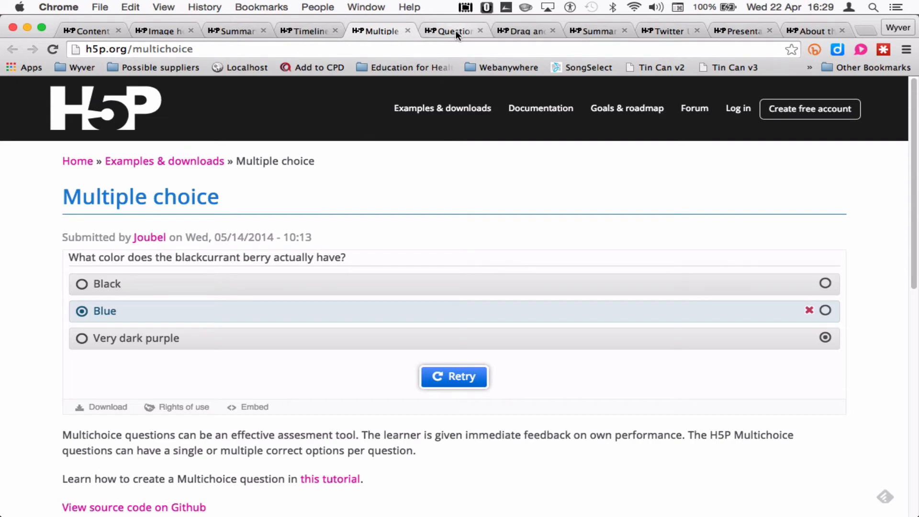
left_click(451, 30)
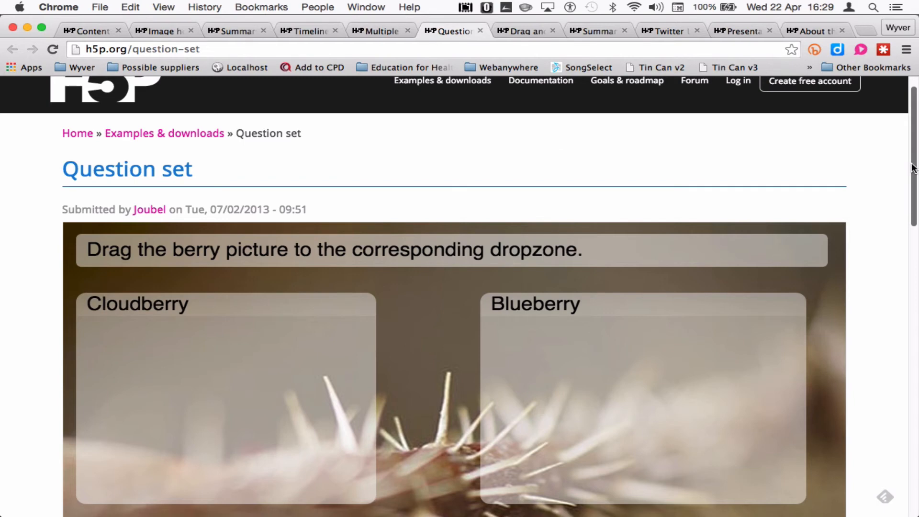
- Look through the Question set's drag-the-berry questions
scroll("down", 3)
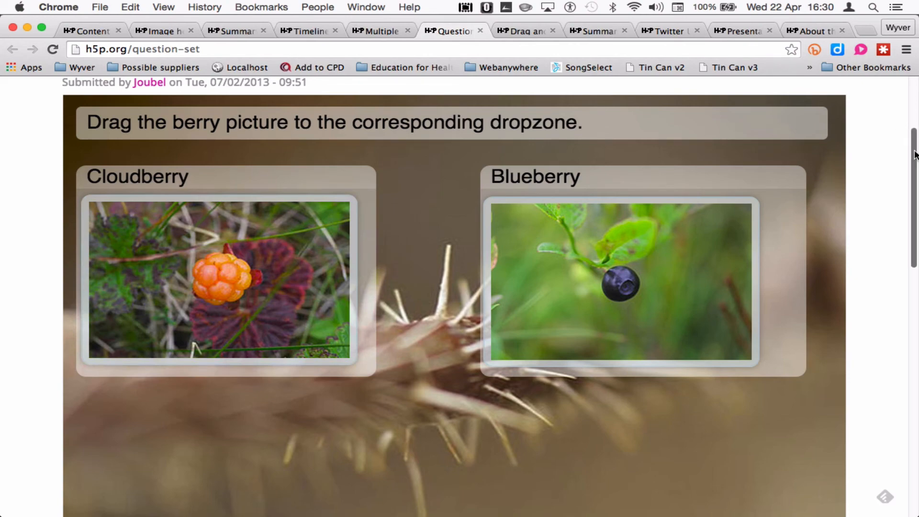
scroll("down", 3)
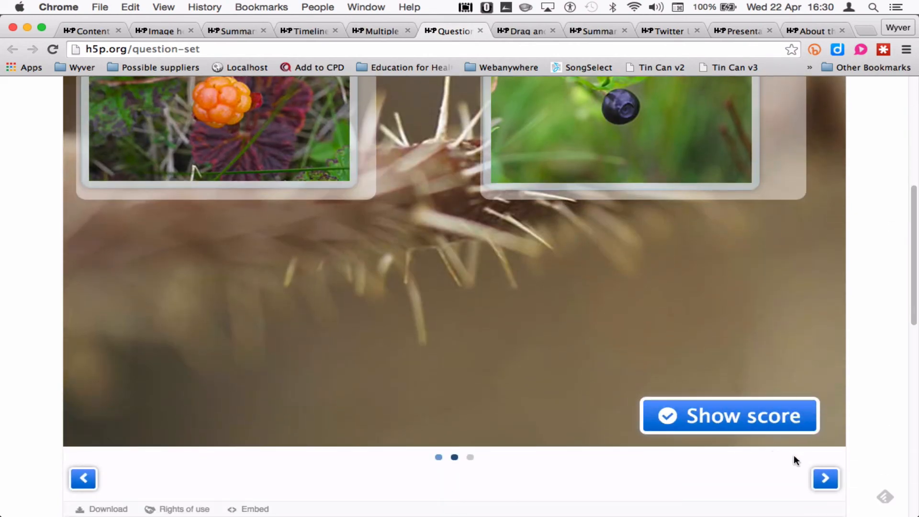
scroll("down", 3)
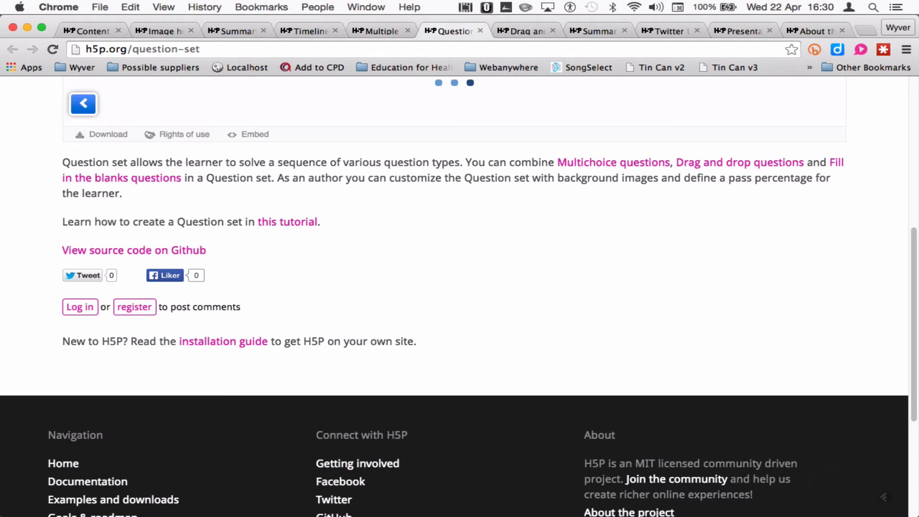
scroll("up", 3)
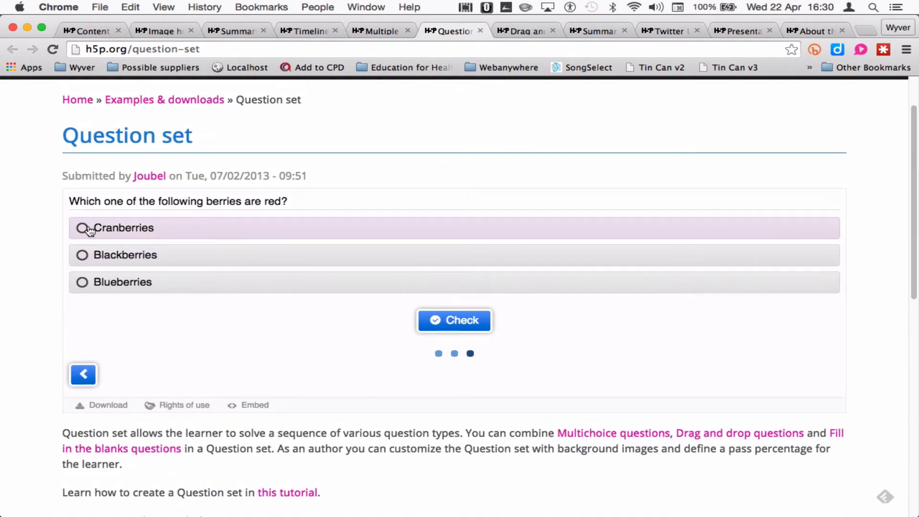
- Answer Cranberries, check it and finish with 2 of 3 points, then move to Drag and drop
left_click(83, 228)
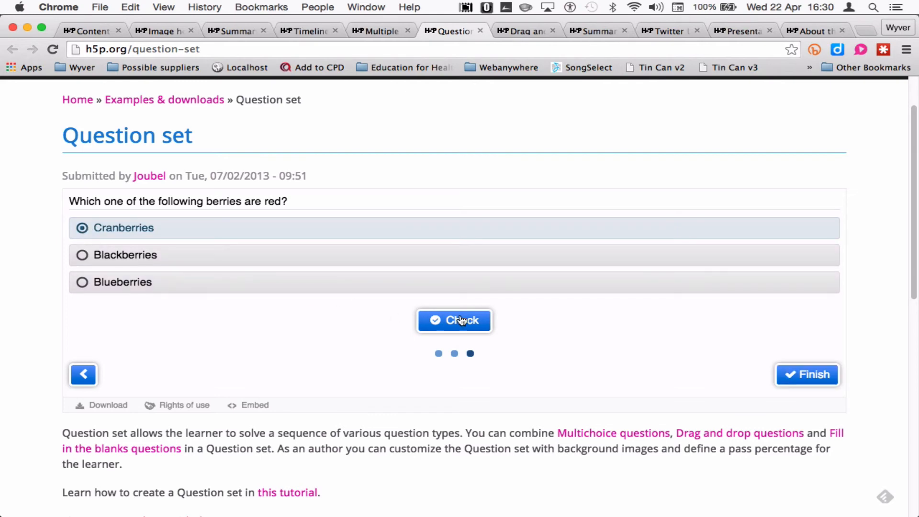
left_click(454, 321)
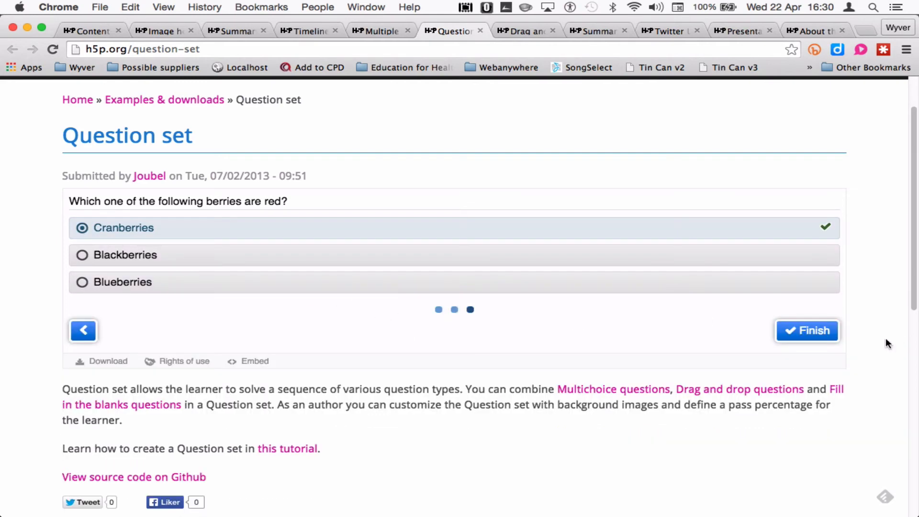
left_click(806, 330)
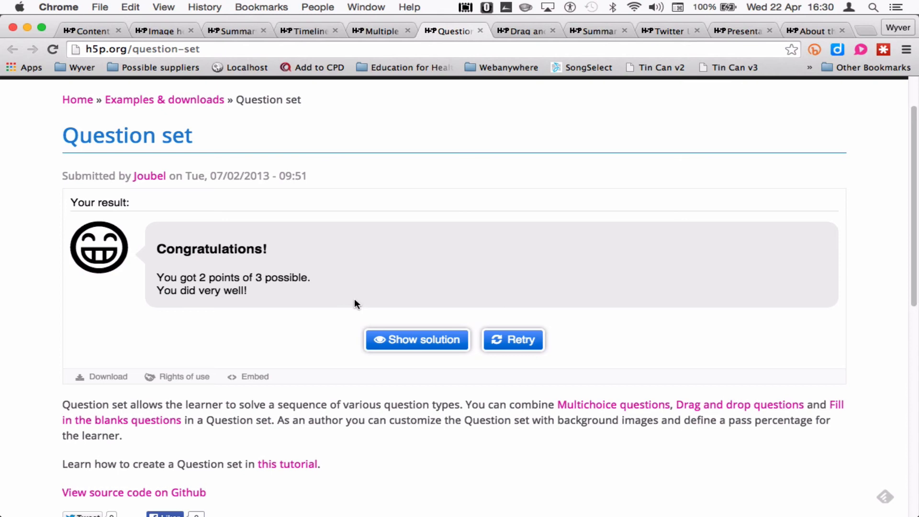
mouse_move(437, 169)
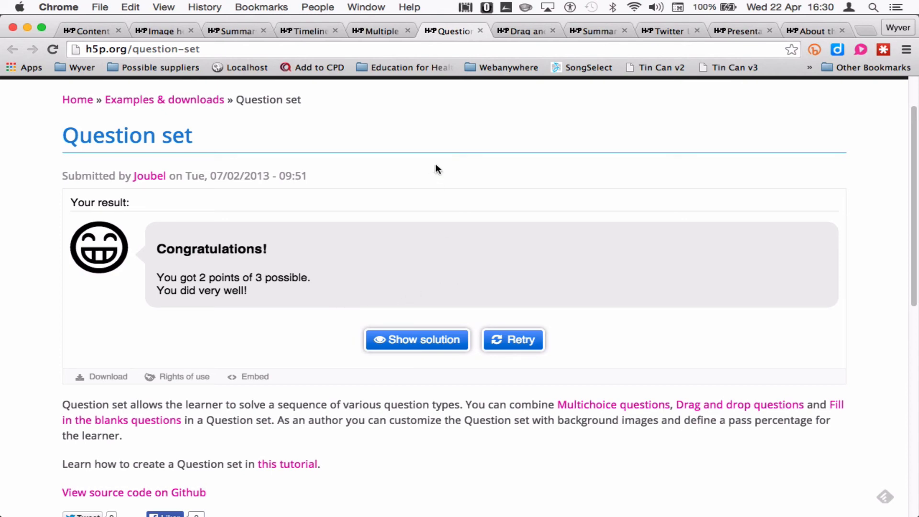
left_click(525, 31)
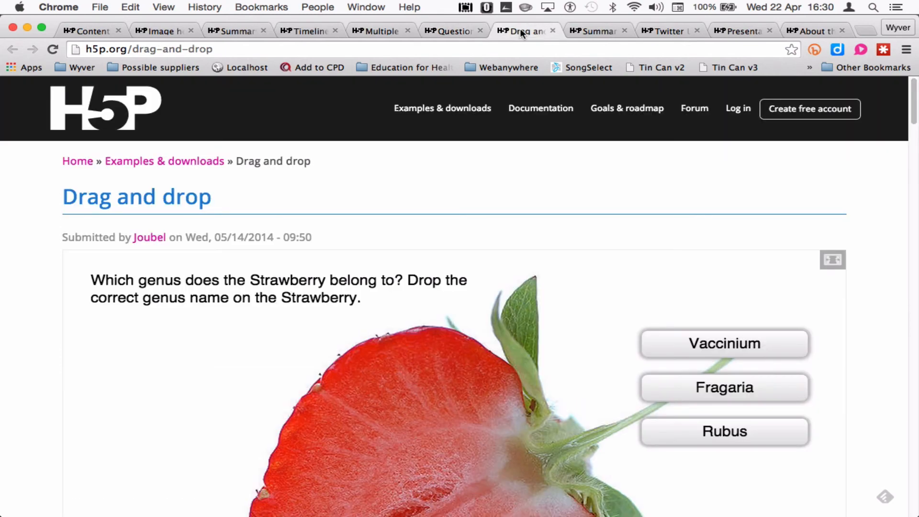
- Read through the Twitter User Feed tweets, then move to the Presentation example
left_click(669, 31)
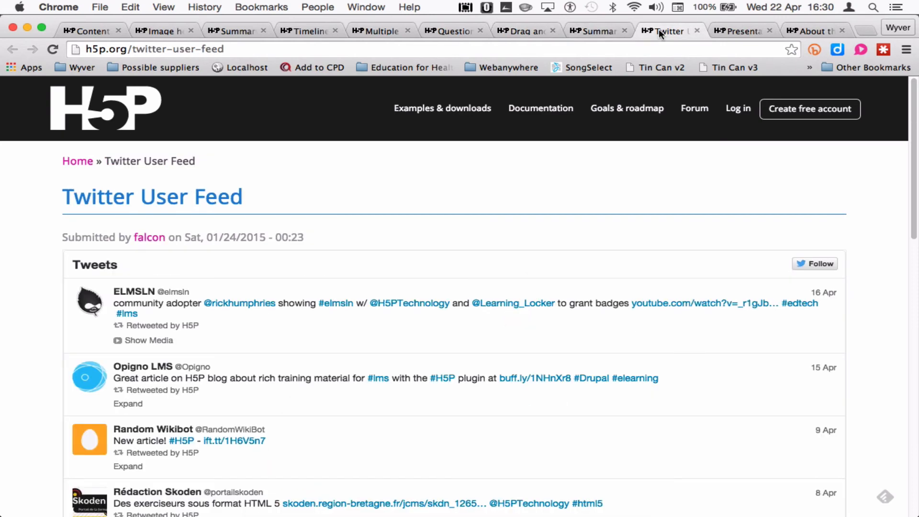
mouse_move(910, 127)
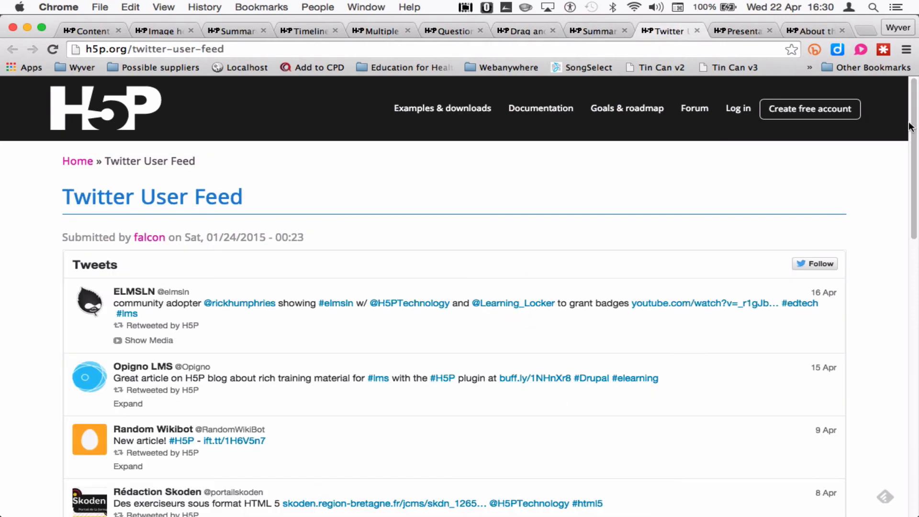
scroll("down", 3)
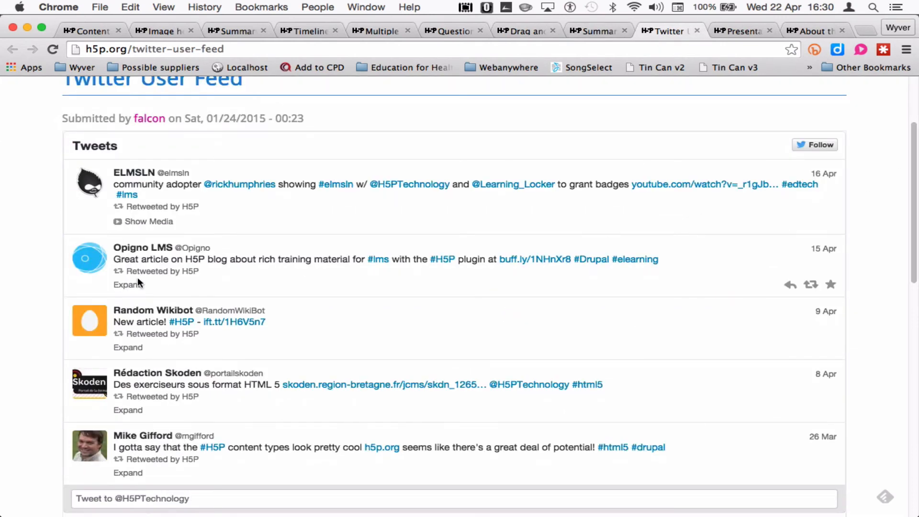
mouse_move(190, 207)
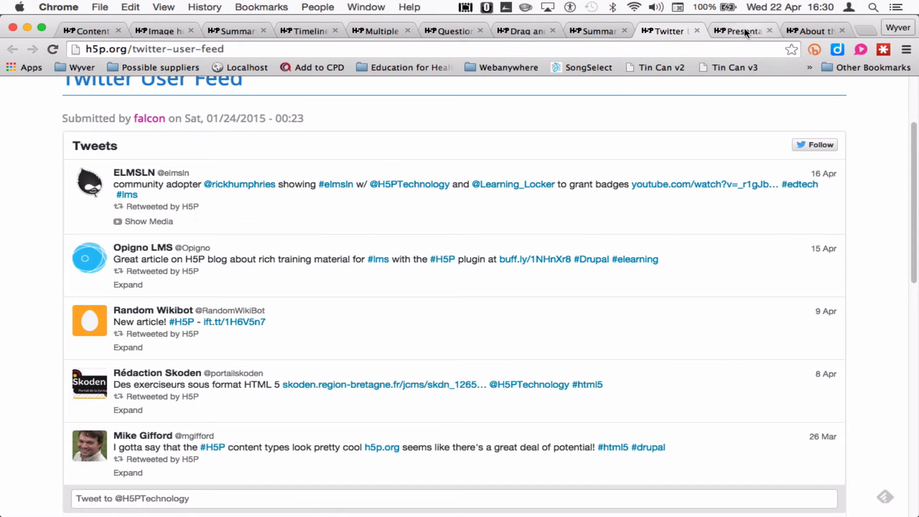
mouse_move(743, 31)
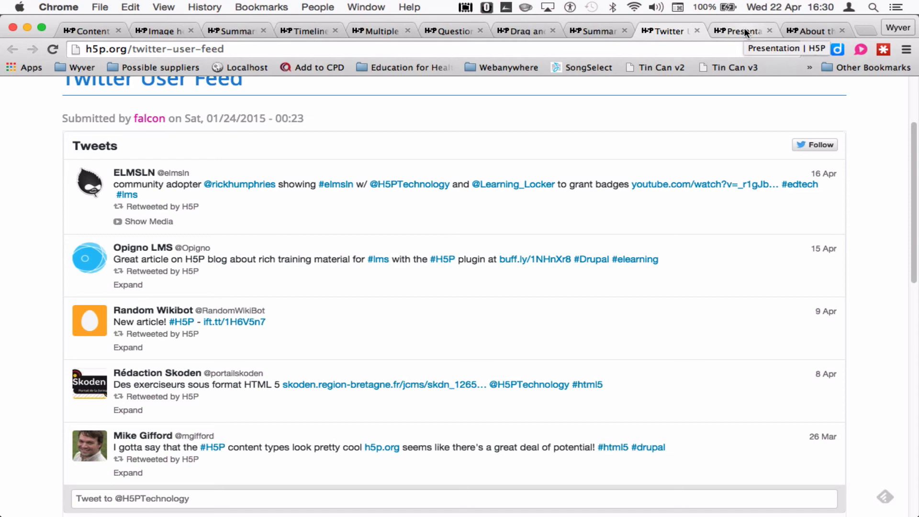
left_click(742, 31)
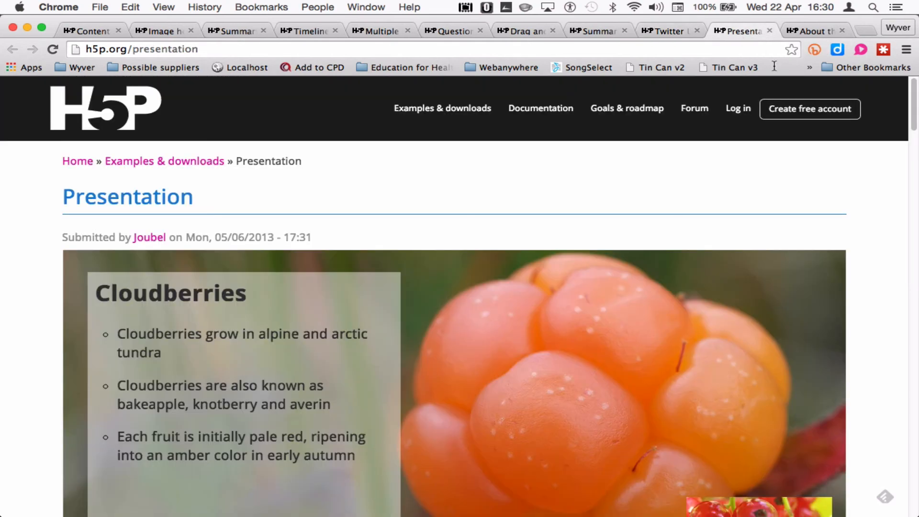
- Advance the Presentation to its final 0% results slide, then return to the Content Types overview
scroll("down", 3)
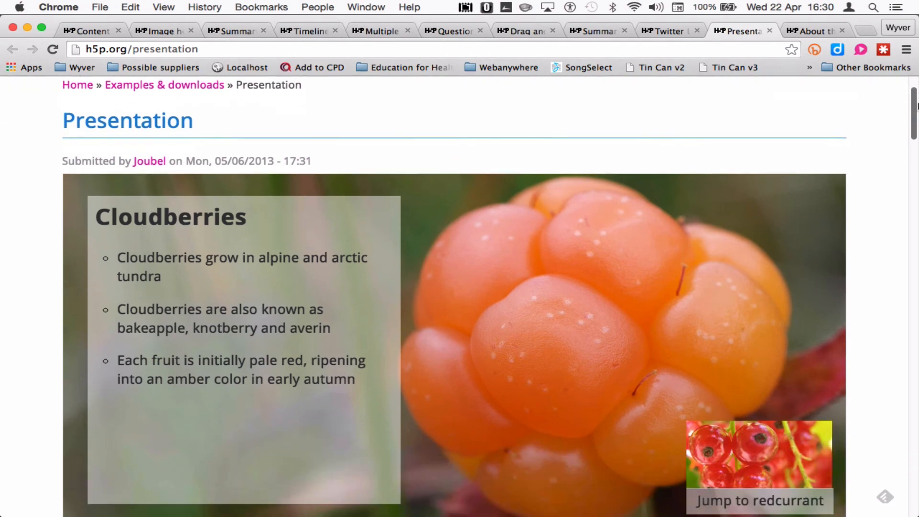
scroll("down", 3)
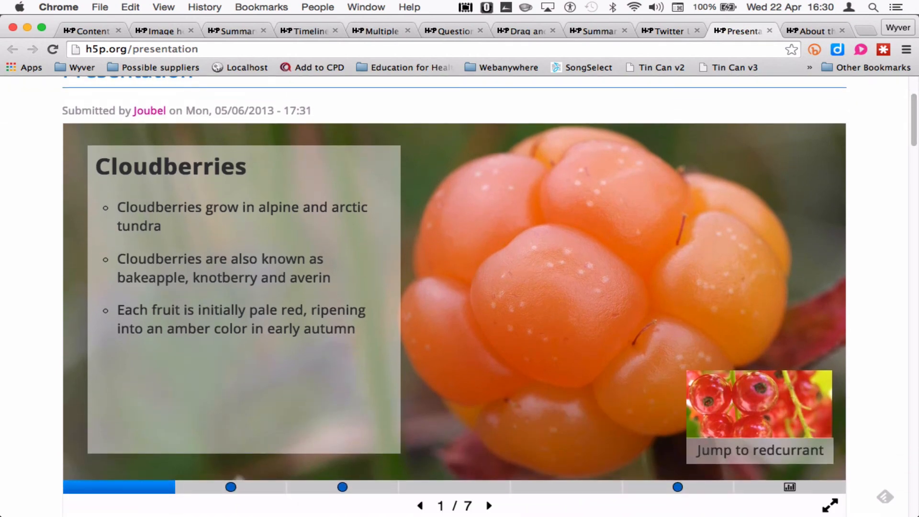
mouse_move(775, 407)
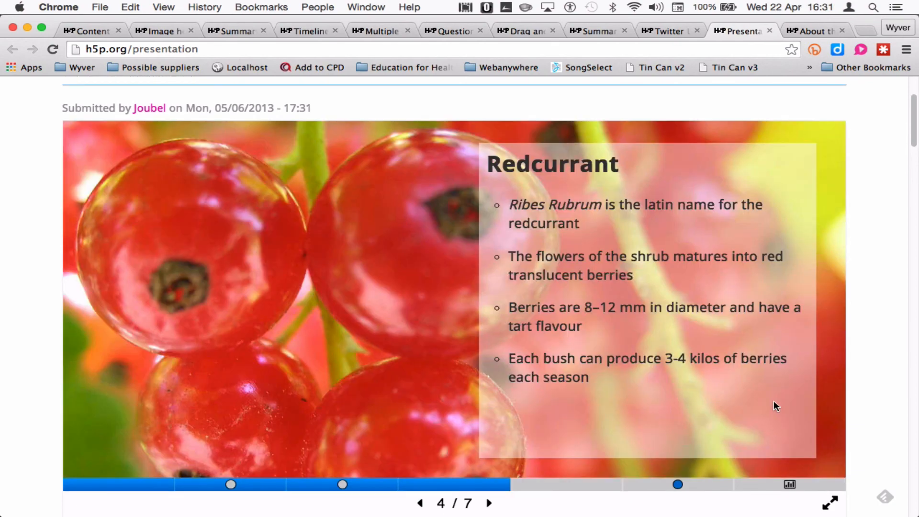
mouse_move(508, 485)
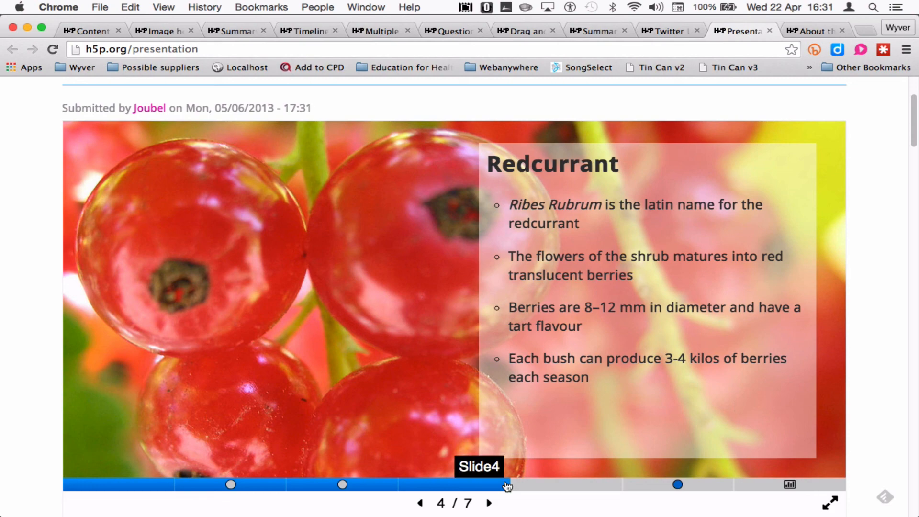
left_click(489, 502)
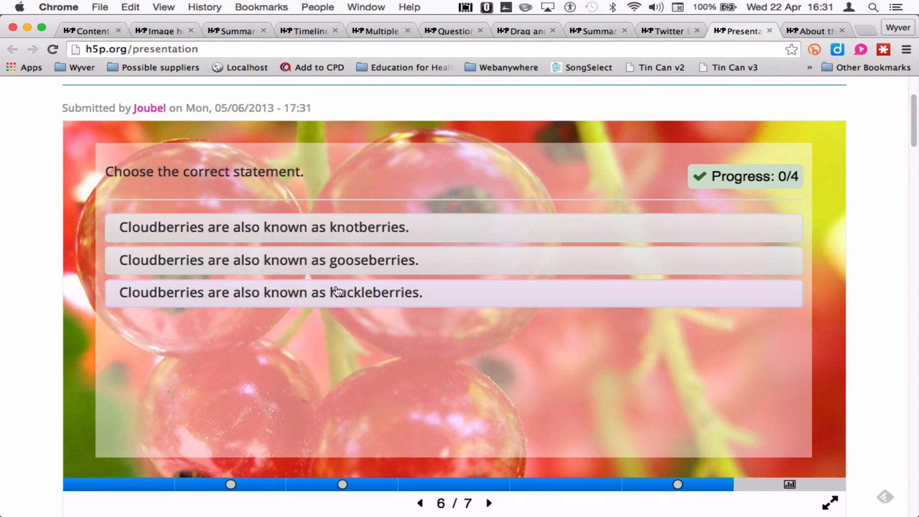
left_click(489, 503)
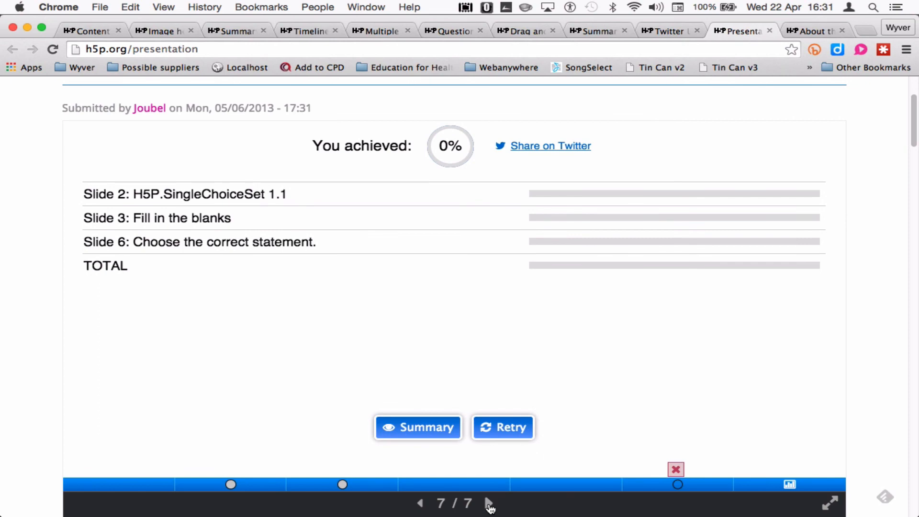
mouse_move(255, 38)
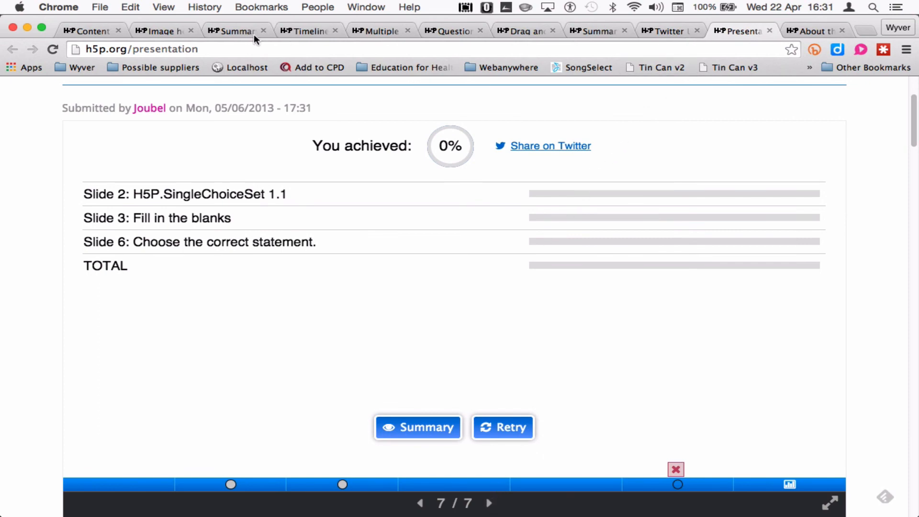
left_click(88, 31)
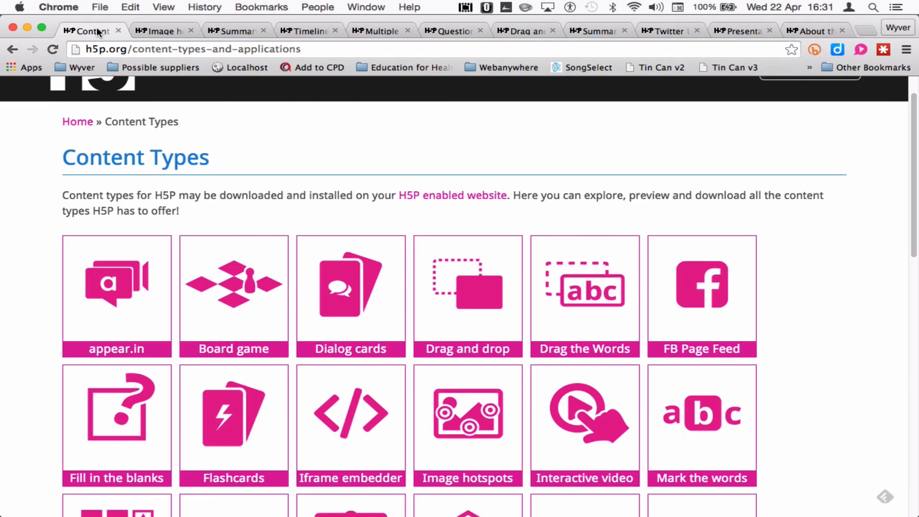